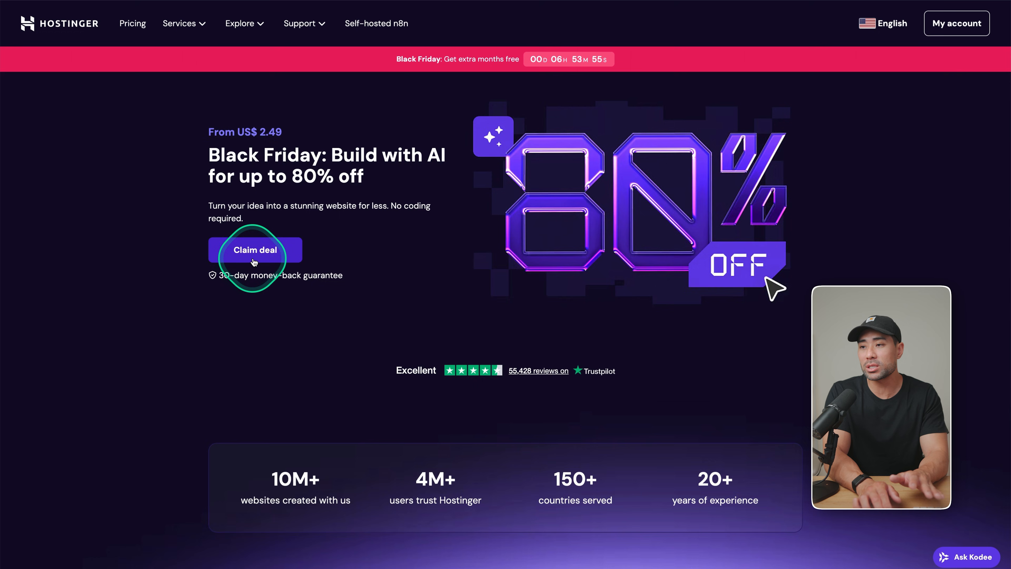
Claim the Black Friday deal and scroll through the Starter, Growth and Scale + AI plan cards
{"action": "left_click", "coordinate": [254, 250]}
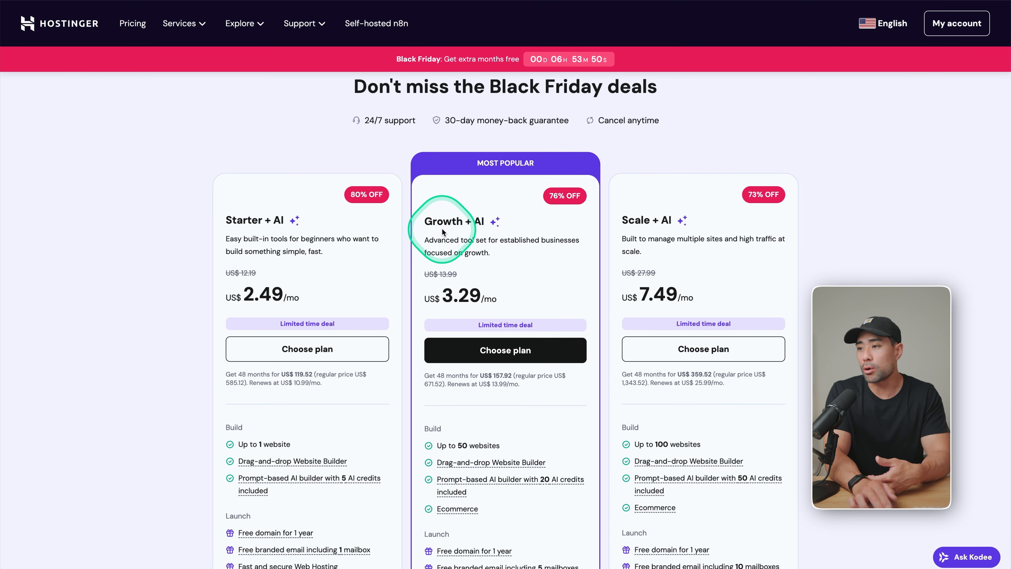
{"action": "scroll", "scroll_direction": "down", "scroll_amount": 3}
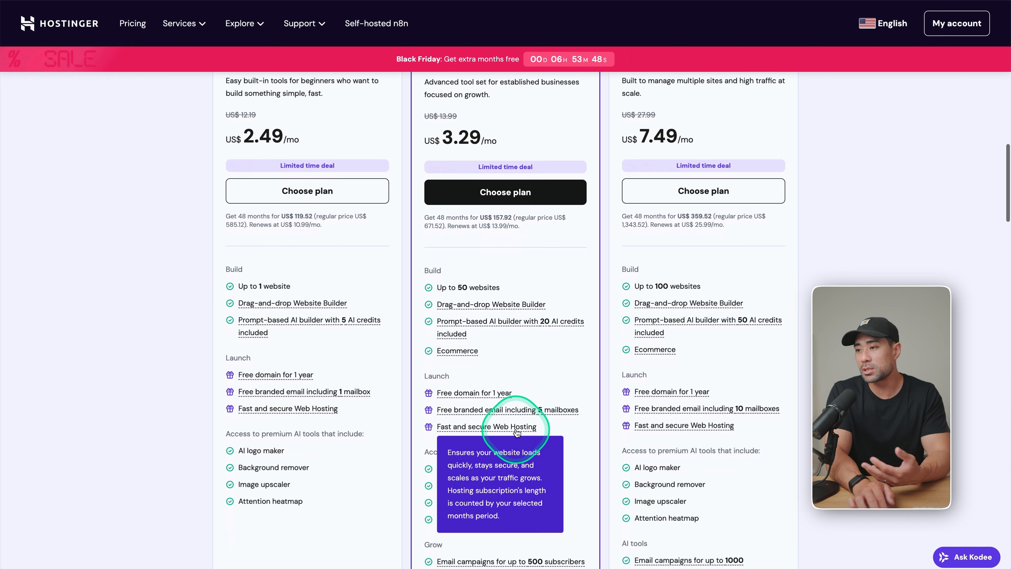
{"action": "scroll", "scroll_direction": "down", "scroll_amount": 3}
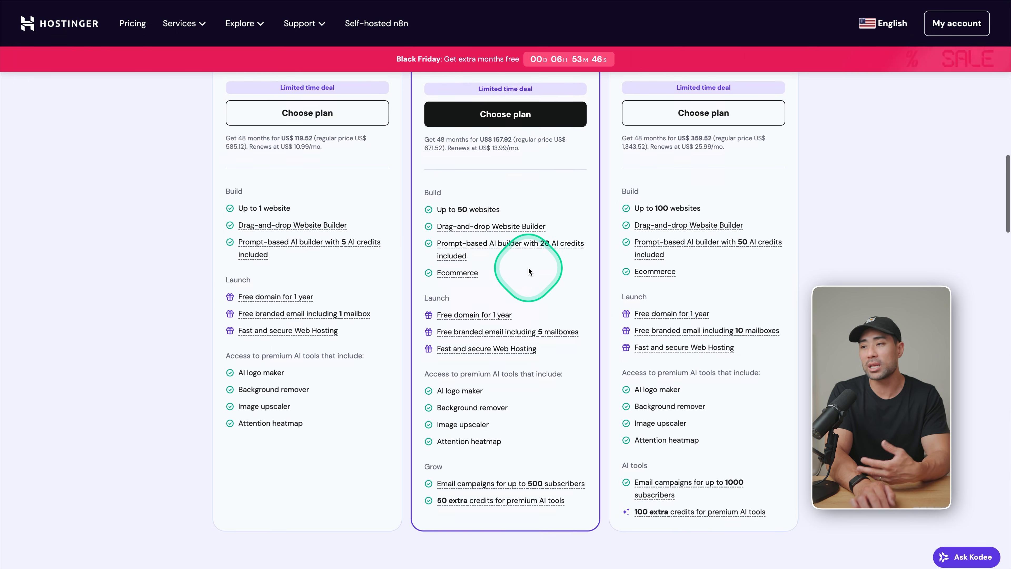
{"action": "scroll", "scroll_direction": "down", "scroll_amount": 3}
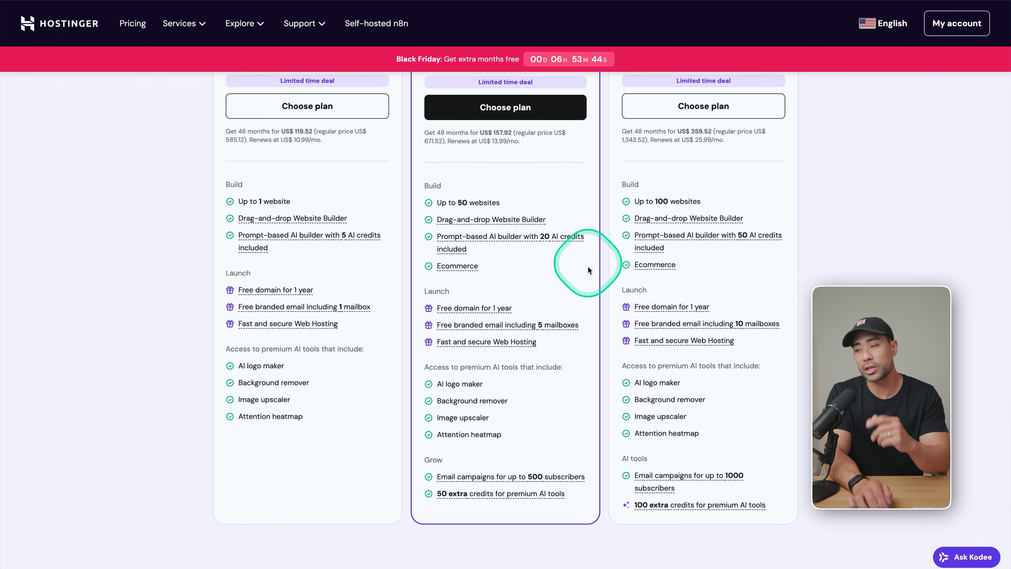
{"action": "mouse_move", "coordinate": [549, 299]}
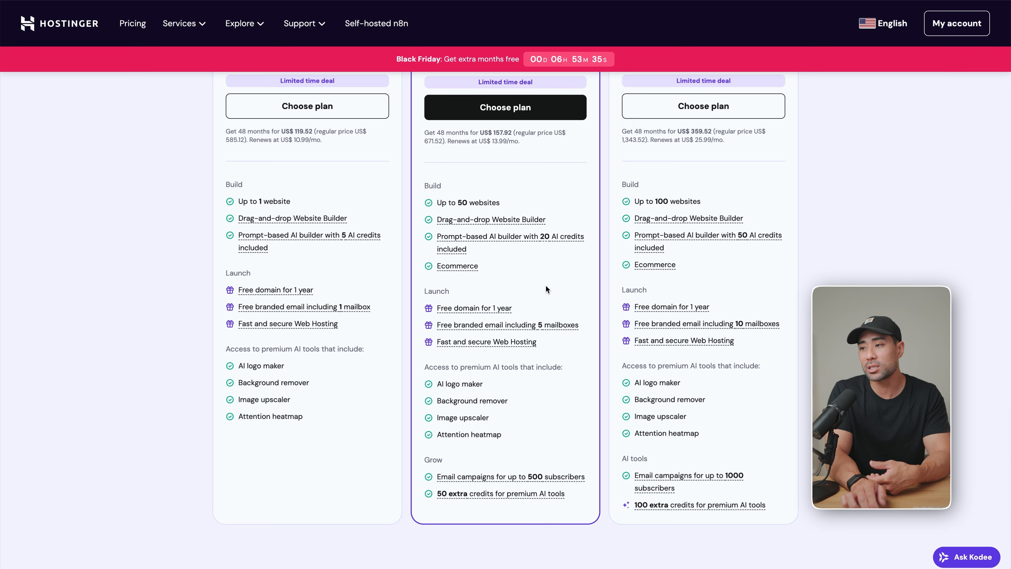
{"action": "mouse_move", "coordinate": [457, 266]}
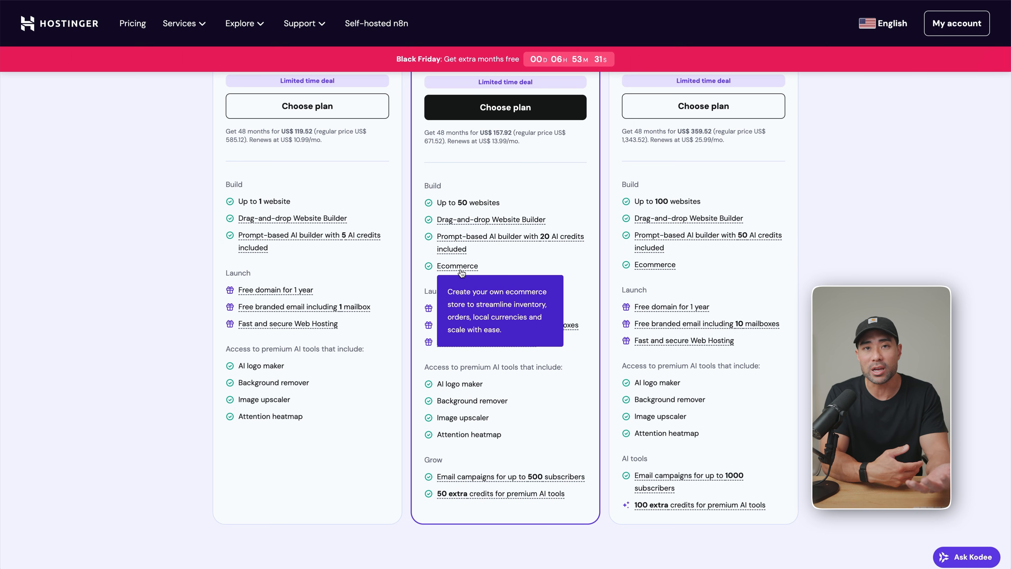
{"action": "scroll", "scroll_direction": "up", "scroll_amount": 3}
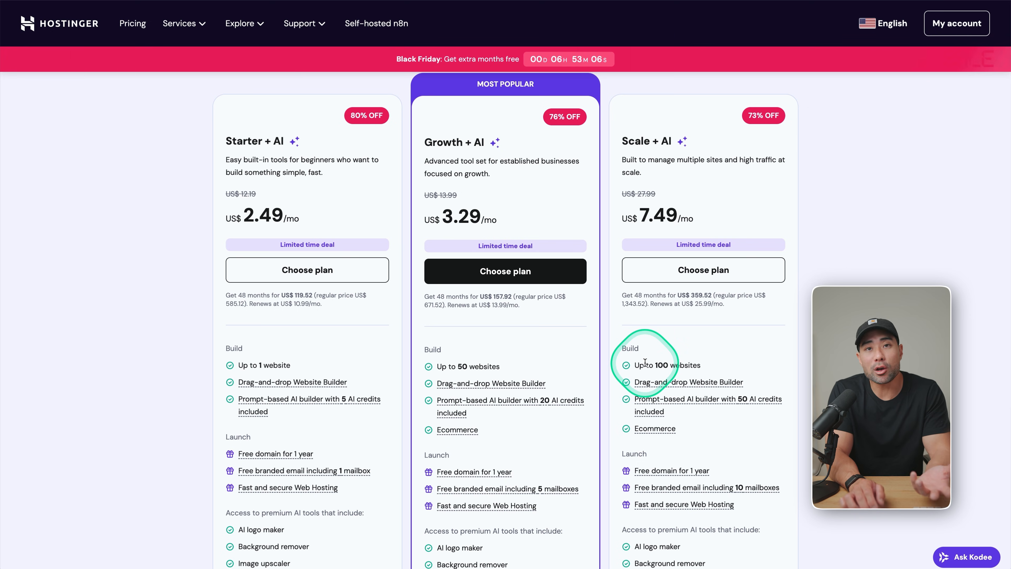
{"action": "scroll", "scroll_direction": "down", "scroll_amount": 3}
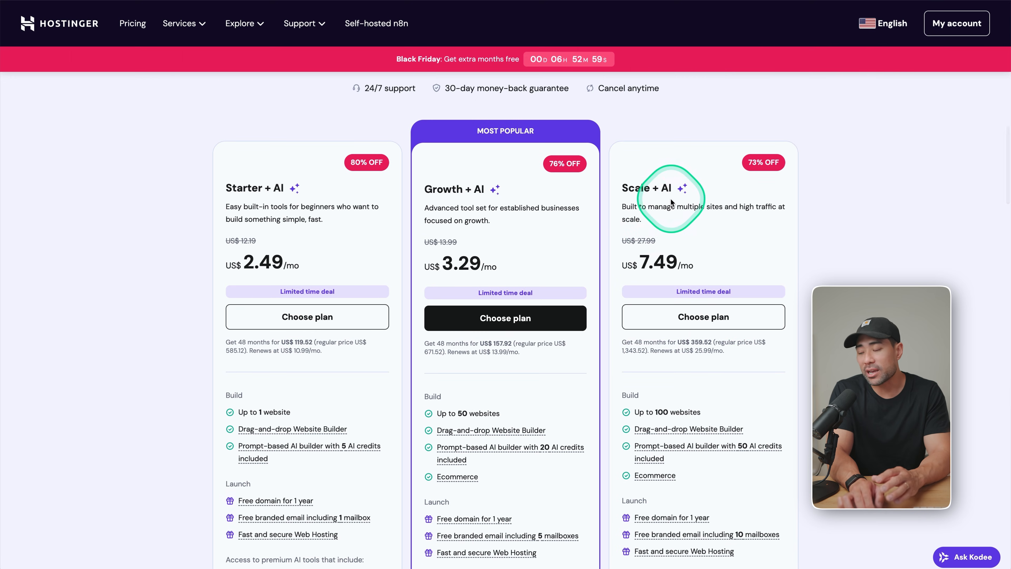
Choose Growth + AI for 48 months and apply the coupon code AURELIUS to the order
{"action": "left_click", "coordinate": [505, 317]}
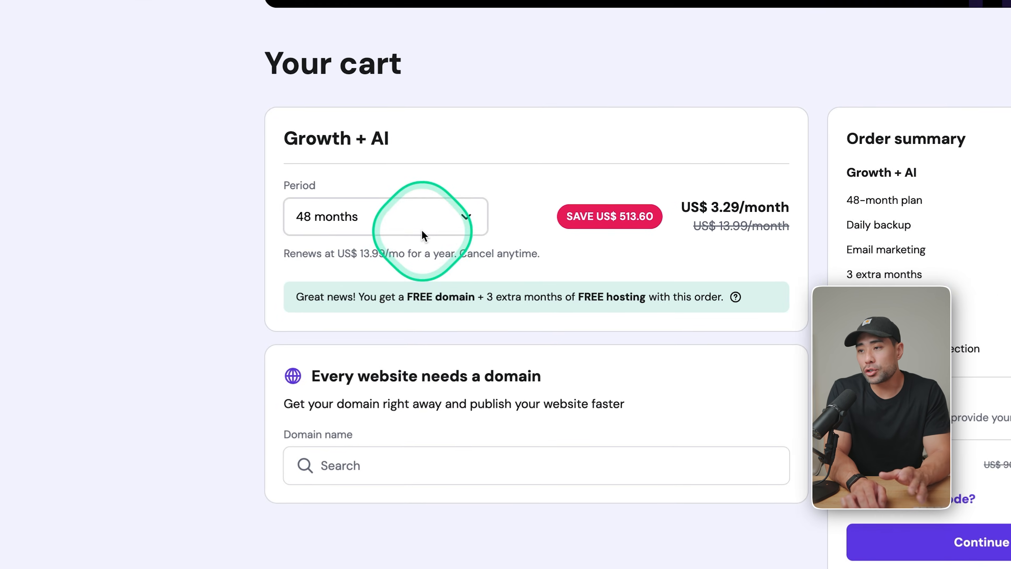
{"action": "left_click", "coordinate": [384, 216]}
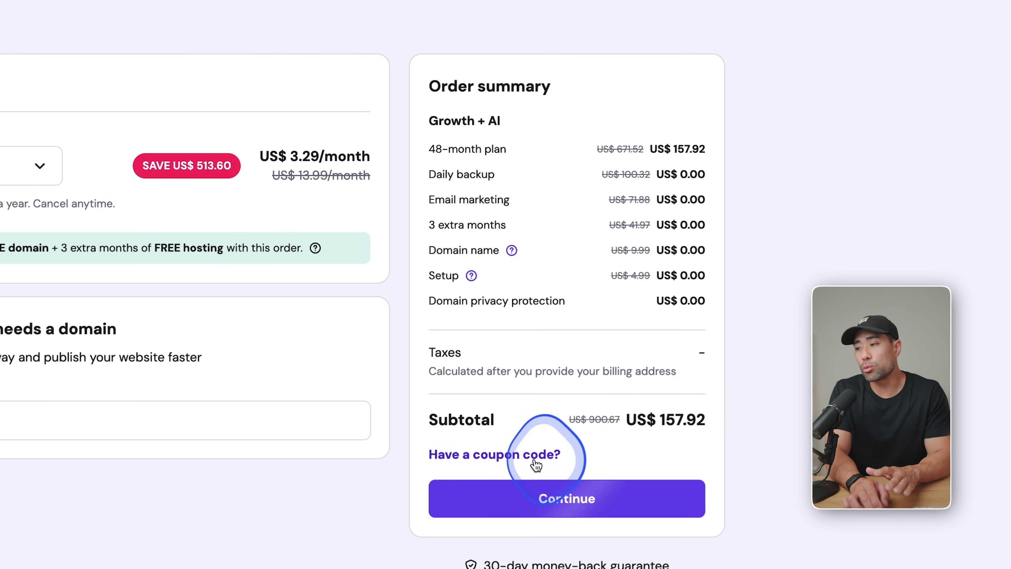
{"action": "type", "text": "A"}
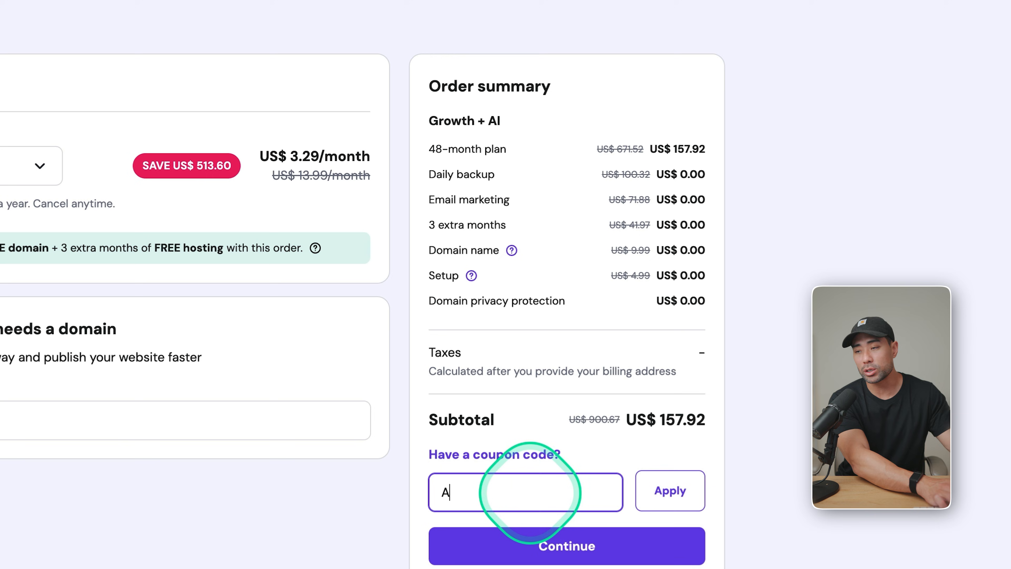
{"action": "type", "text": "URELIUS"}
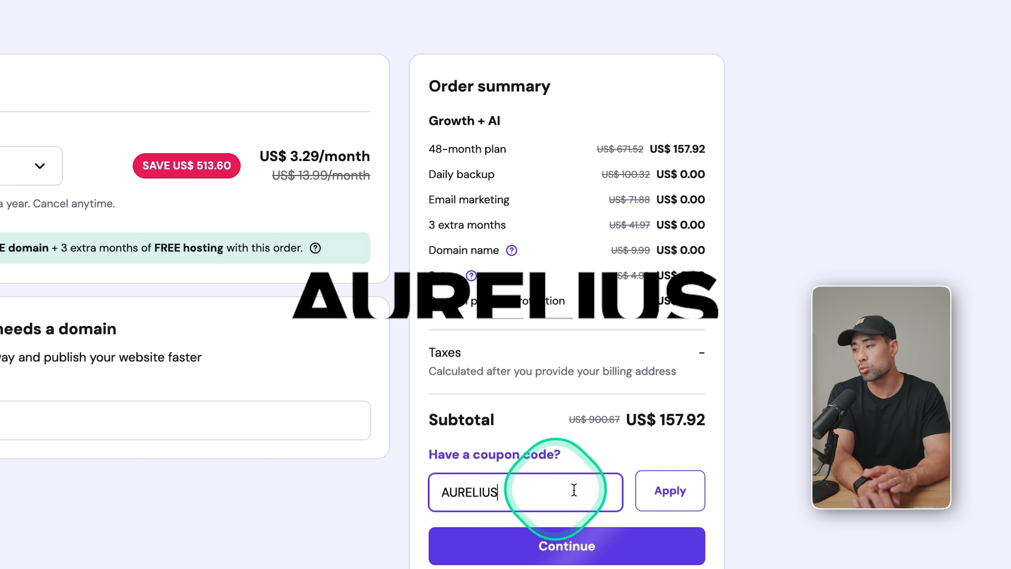
{"action": "left_click", "coordinate": [669, 490]}
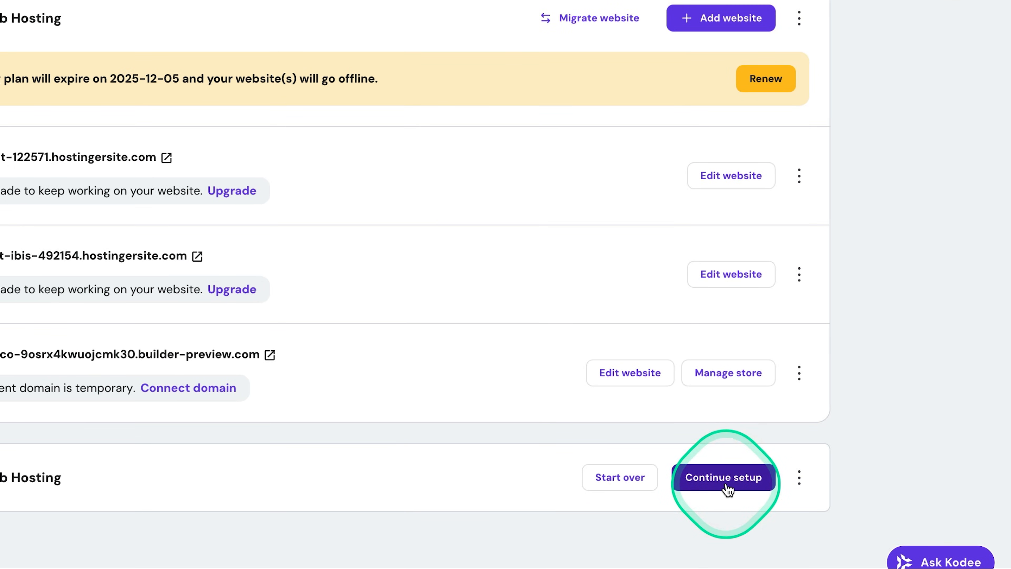
Continue setup of the new hosting plan and choose to create a new website
{"action": "left_click", "coordinate": [724, 477]}
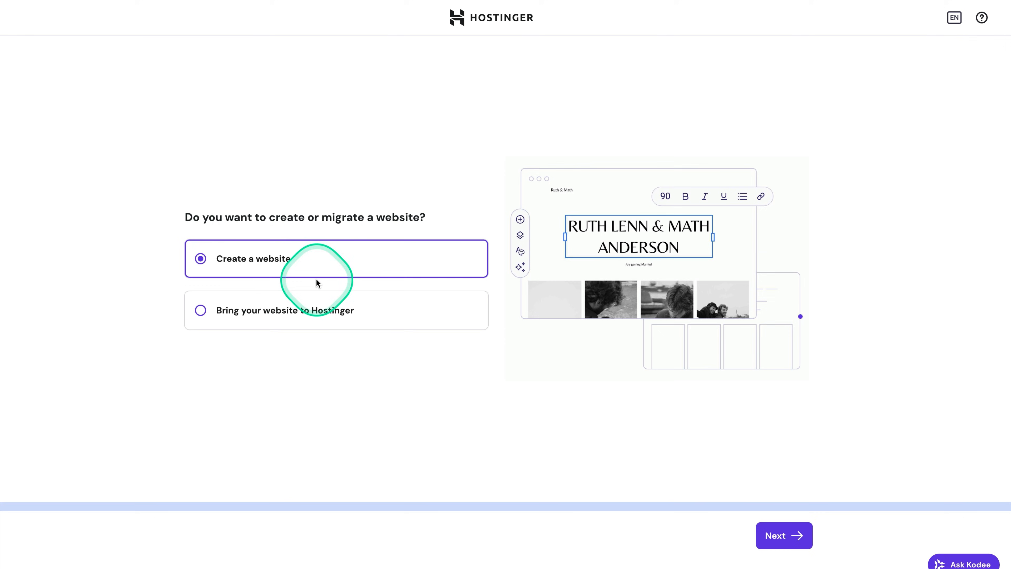
{"action": "mouse_move", "coordinate": [313, 323]}
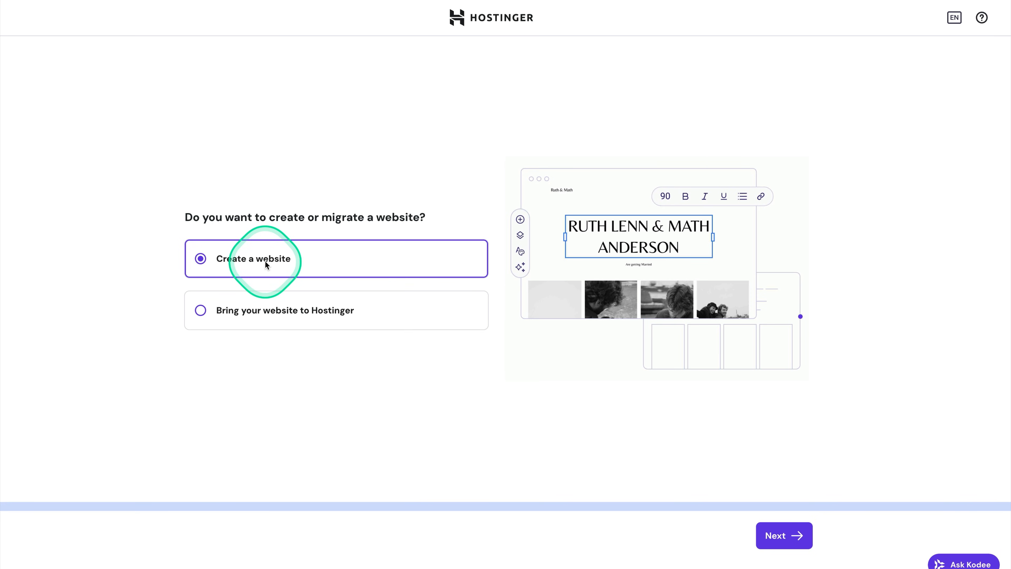
{"action": "left_click", "coordinate": [784, 535]}
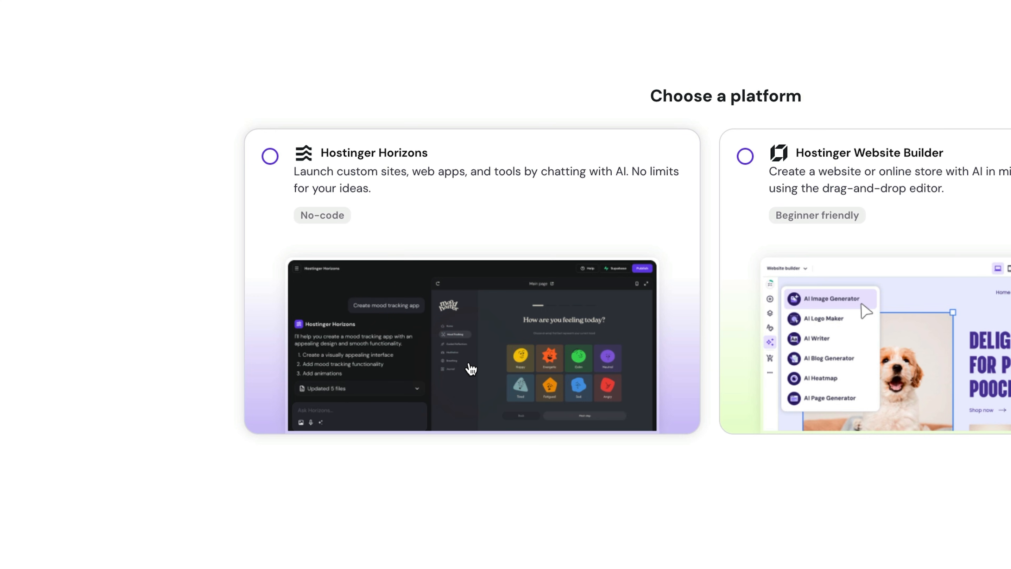
{"action": "mouse_move", "coordinate": [432, 341]}
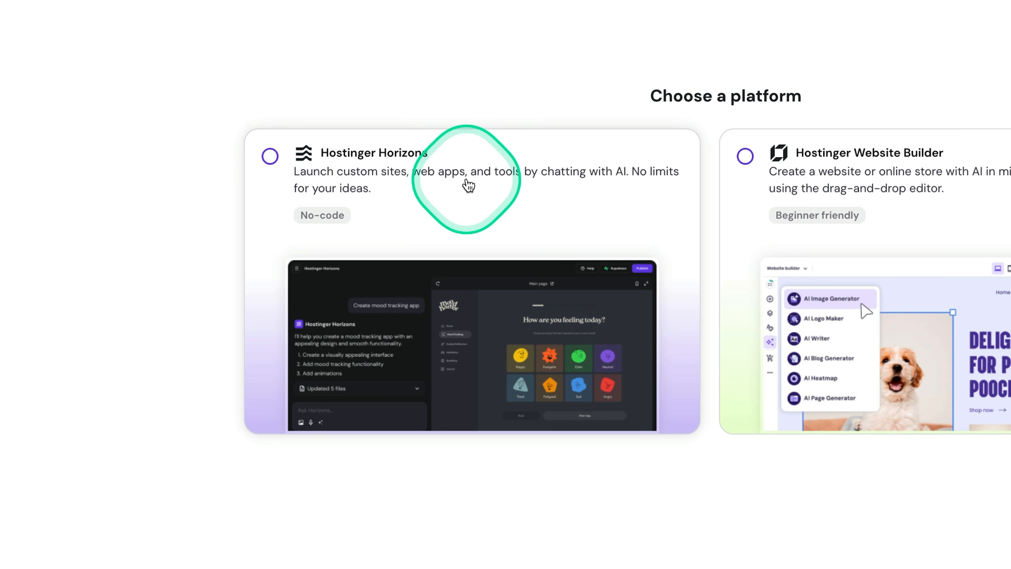
{"action": "mouse_move", "coordinate": [944, 196]}
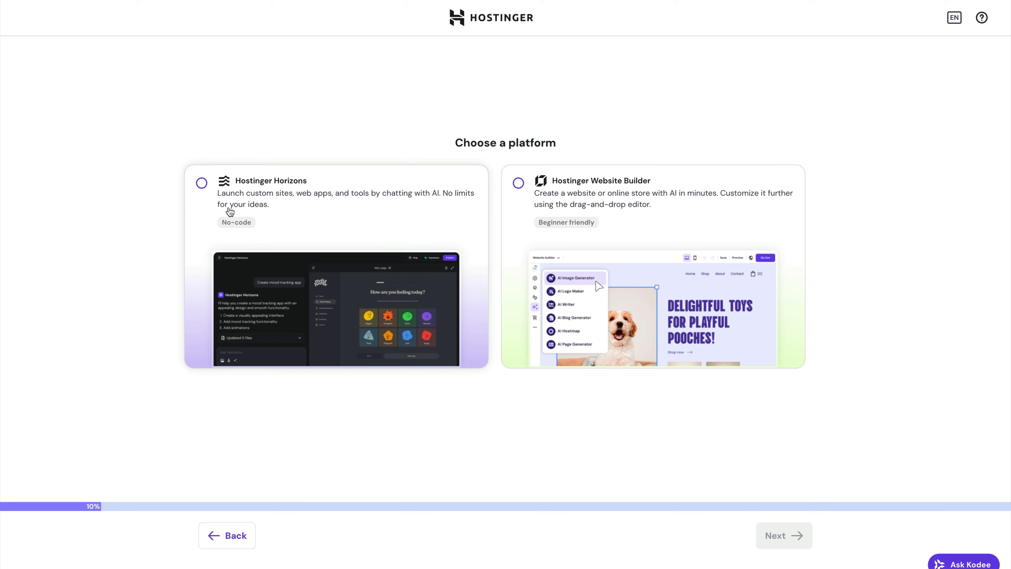
Pick Hostinger Horizons as the platform and send the Drift Coffee Roasters site brief to the AI
{"action": "left_click", "coordinate": [201, 183]}
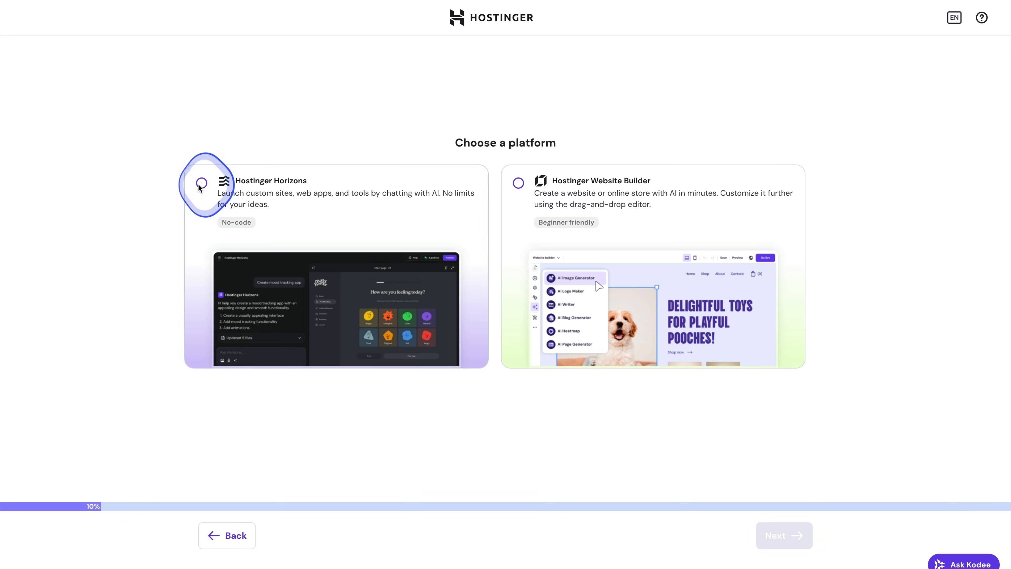
{"action": "left_click", "coordinate": [206, 186]}
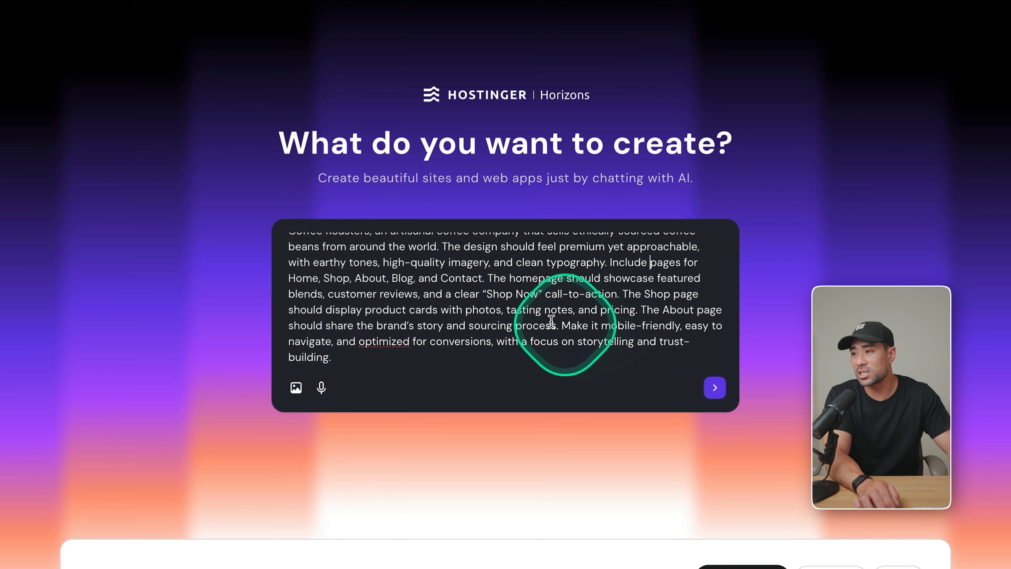
{"action": "mouse_move", "coordinate": [296, 388]}
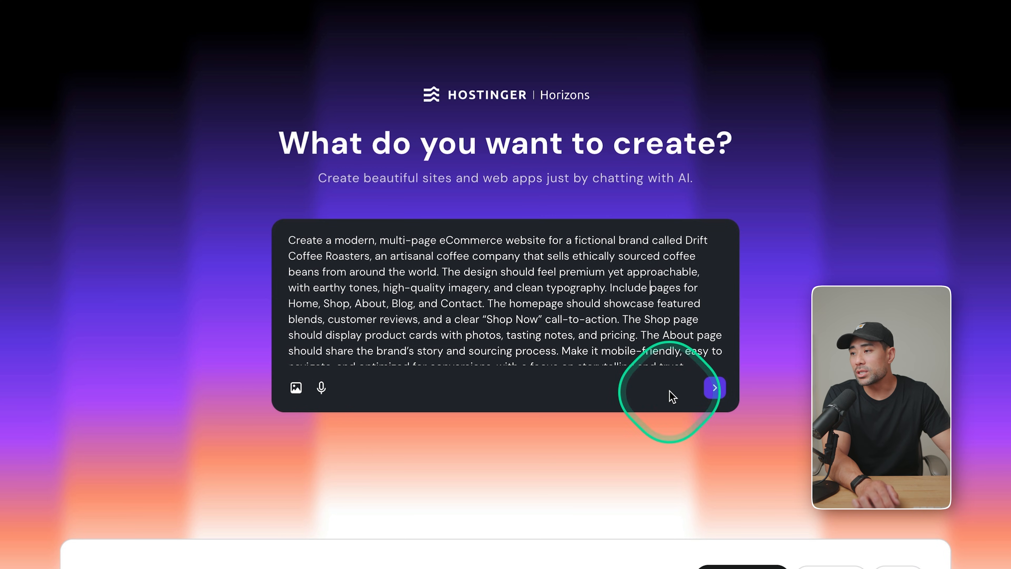
{"action": "left_click", "coordinate": [714, 387]}
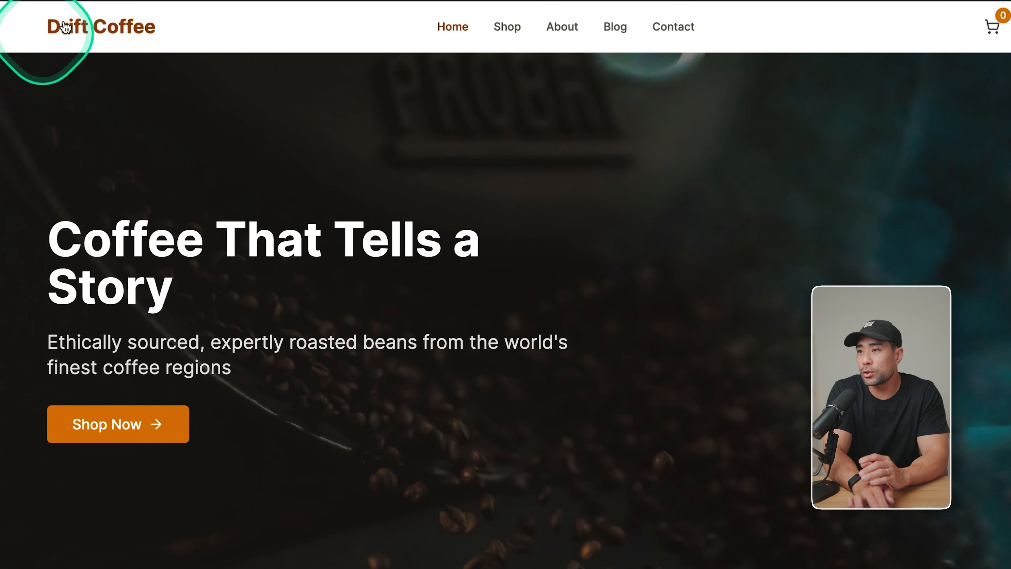
{"action": "mouse_move", "coordinate": [992, 26]}
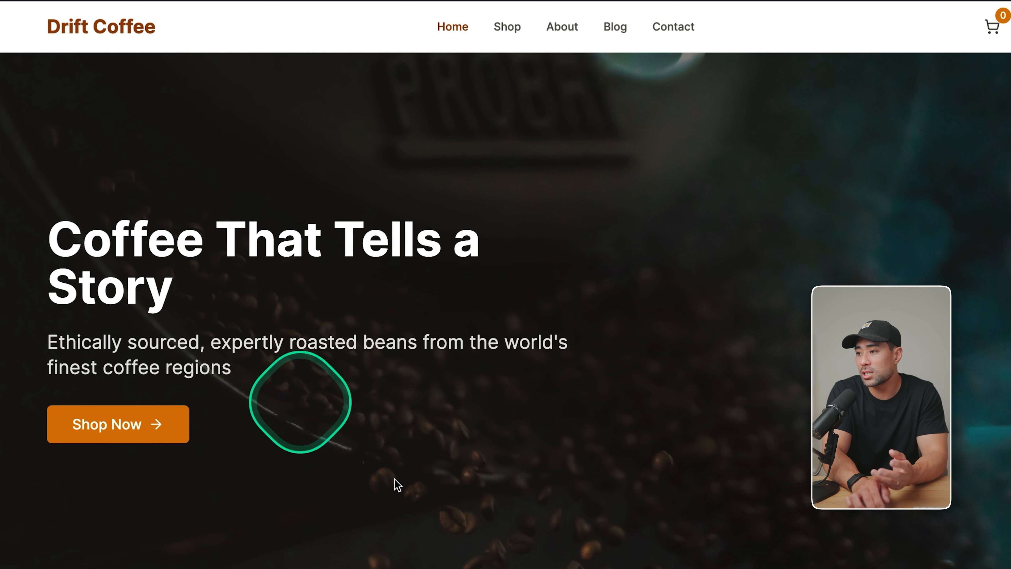
Scroll down through the generated Drift Coffee homepage to review its sections
{"action": "scroll", "scroll_direction": "down", "scroll_amount": 3}
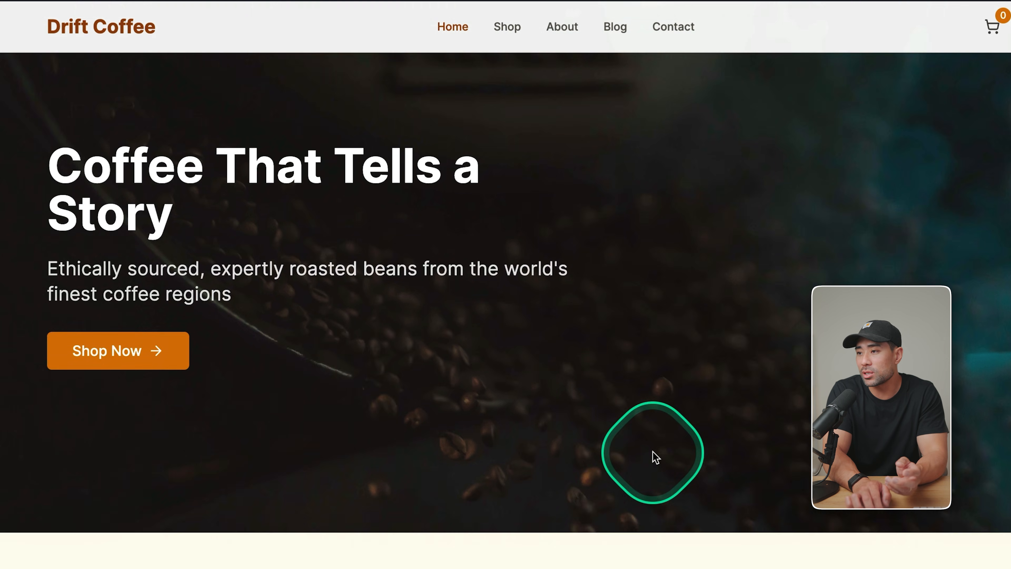
{"action": "scroll", "scroll_direction": "down", "scroll_amount": 3}
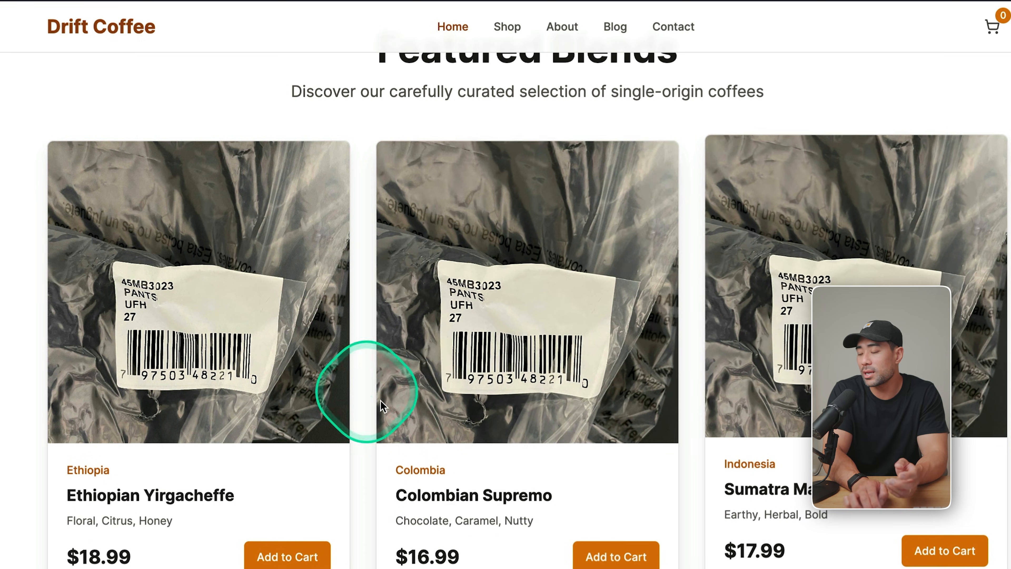
{"action": "scroll", "scroll_direction": "down", "scroll_amount": 3}
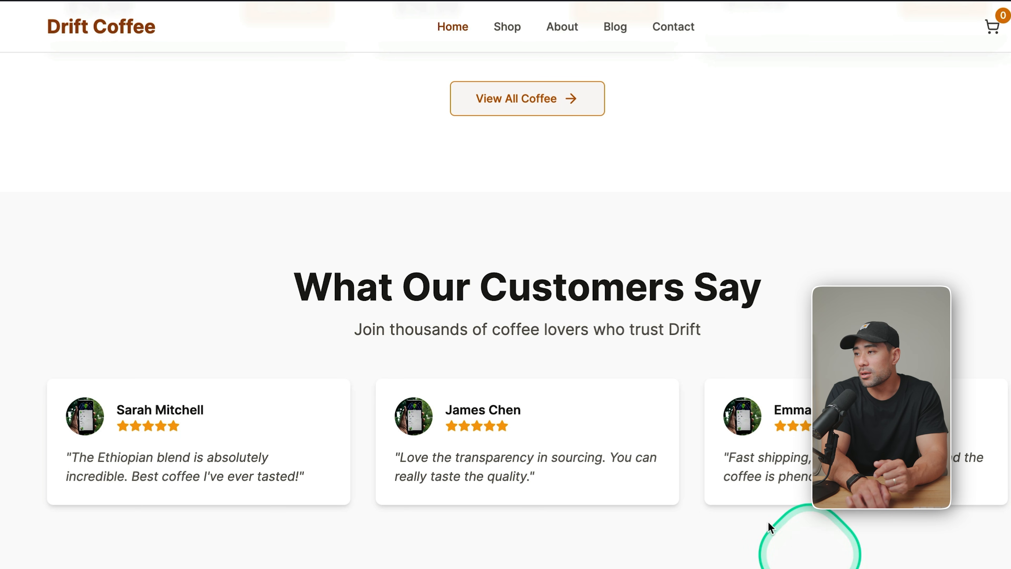
{"action": "scroll", "scroll_direction": "down", "scroll_amount": 3}
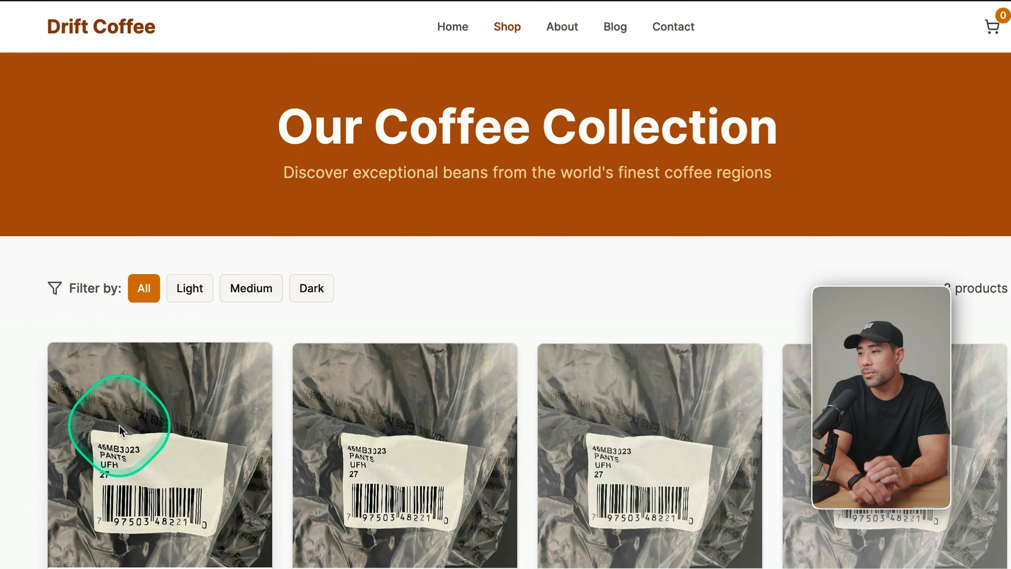
{"action": "scroll", "scroll_direction": "down", "scroll_amount": 3}
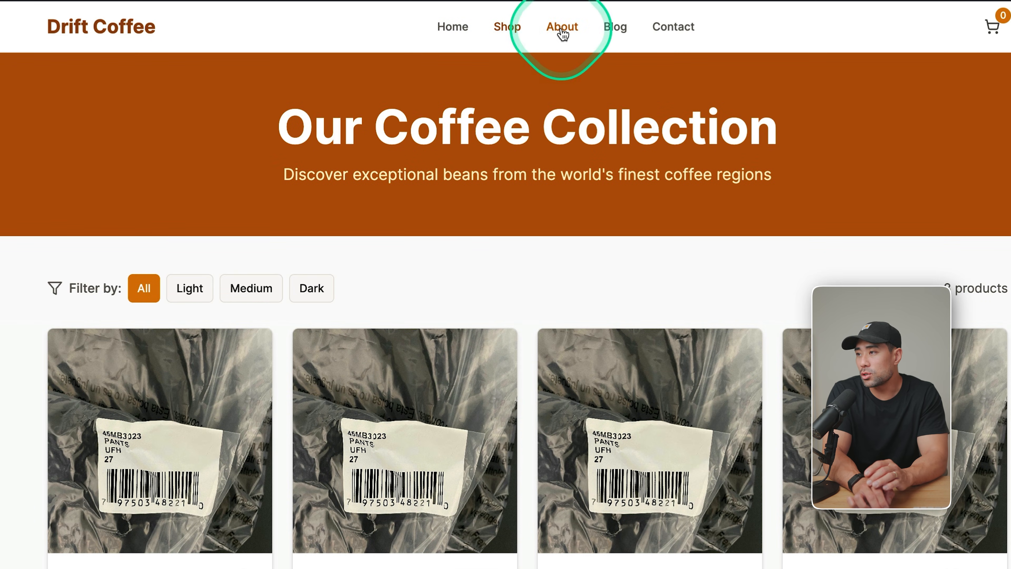
Preview the About, Blog and Contact pages from the site's navigation bar
{"action": "left_click", "coordinate": [562, 27]}
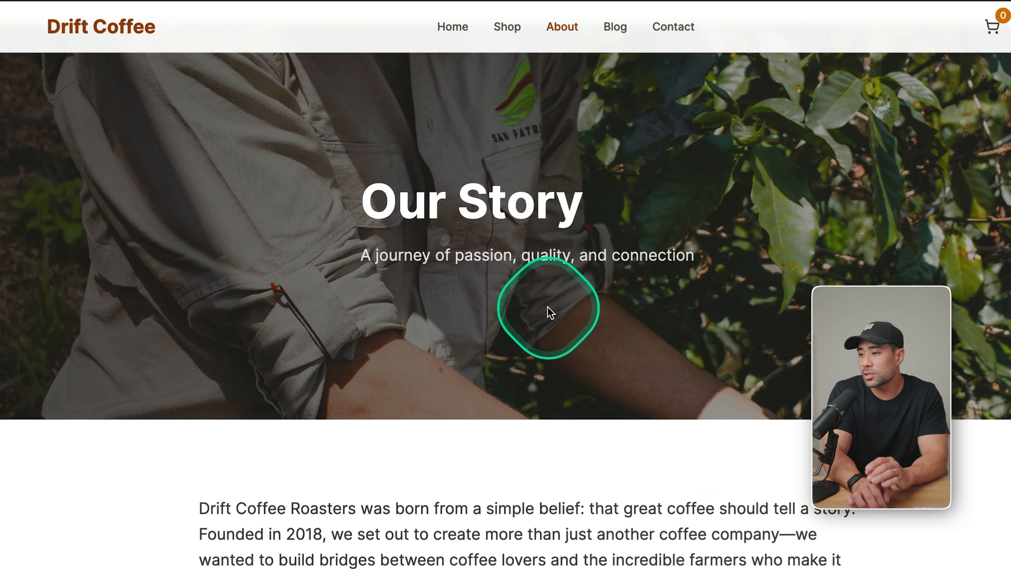
{"action": "scroll", "scroll_direction": "down", "scroll_amount": 3}
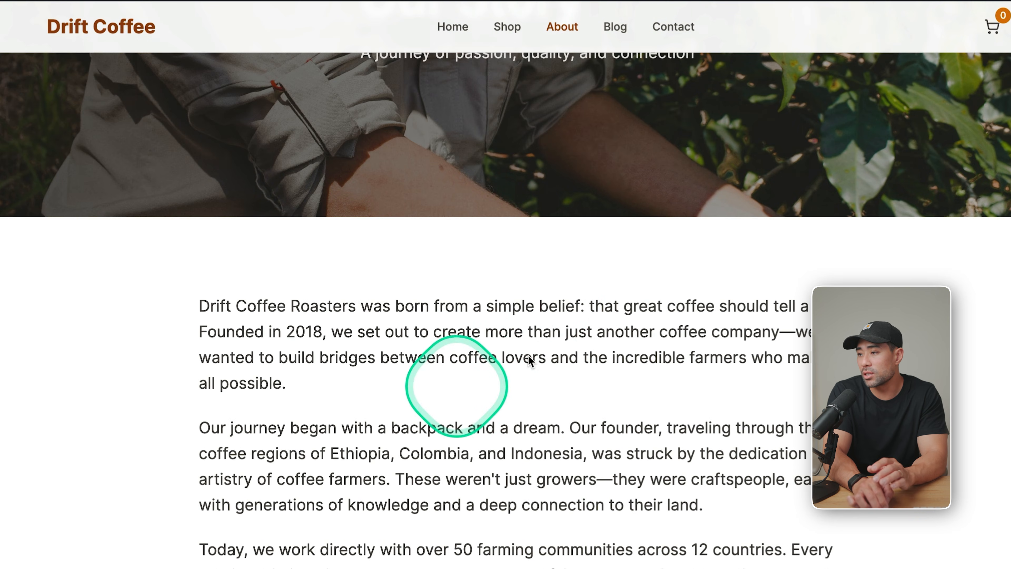
{"action": "left_click", "coordinate": [615, 26]}
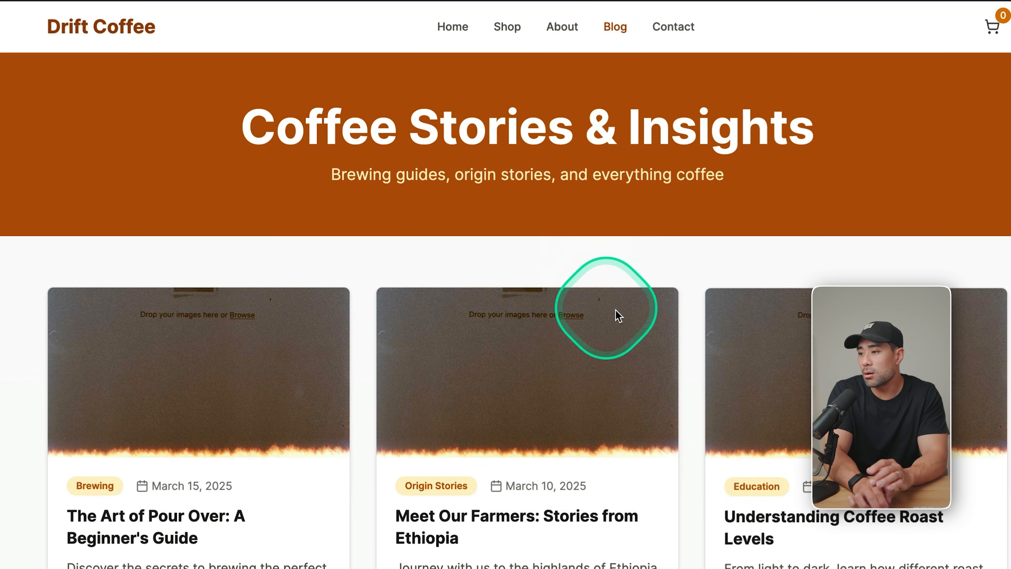
{"action": "left_click", "coordinate": [673, 26]}
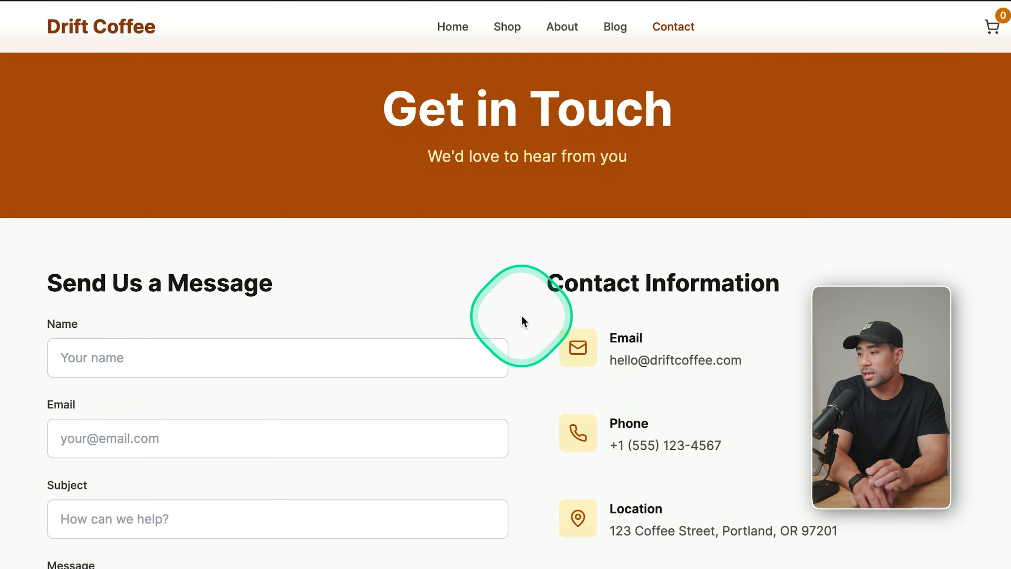
{"action": "left_click", "coordinate": [451, 26]}
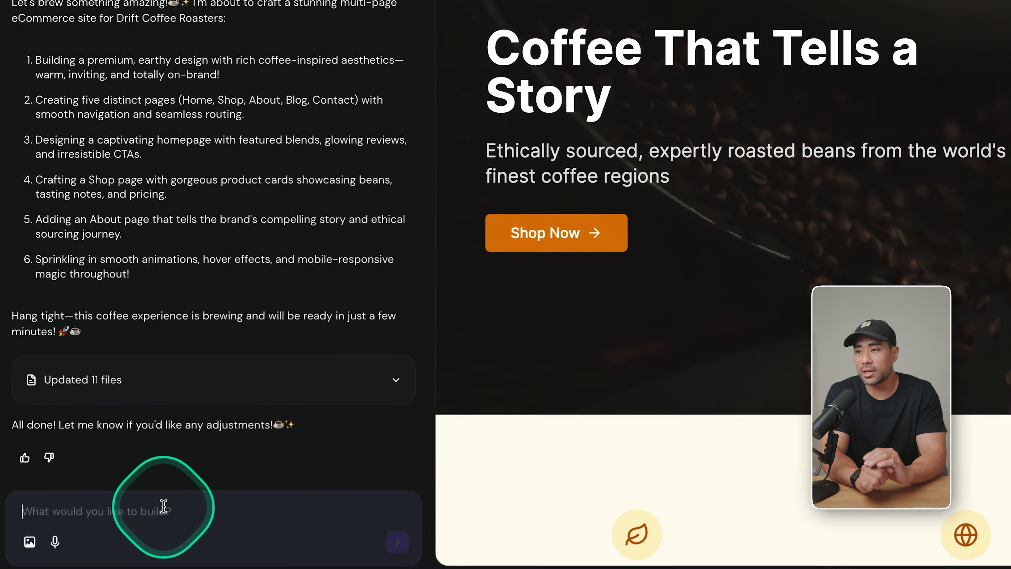
Ask the AI to 'Design a logo with a logo symbol' for the site header
{"action": "type", "text": "Design a logo with a logo symbol"}
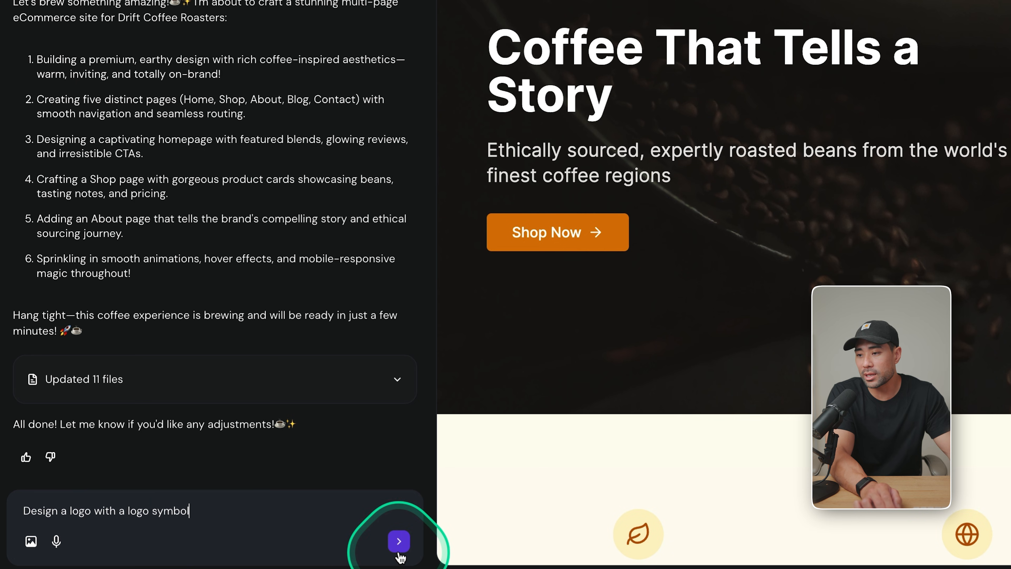
{"action": "left_click", "coordinate": [399, 541]}
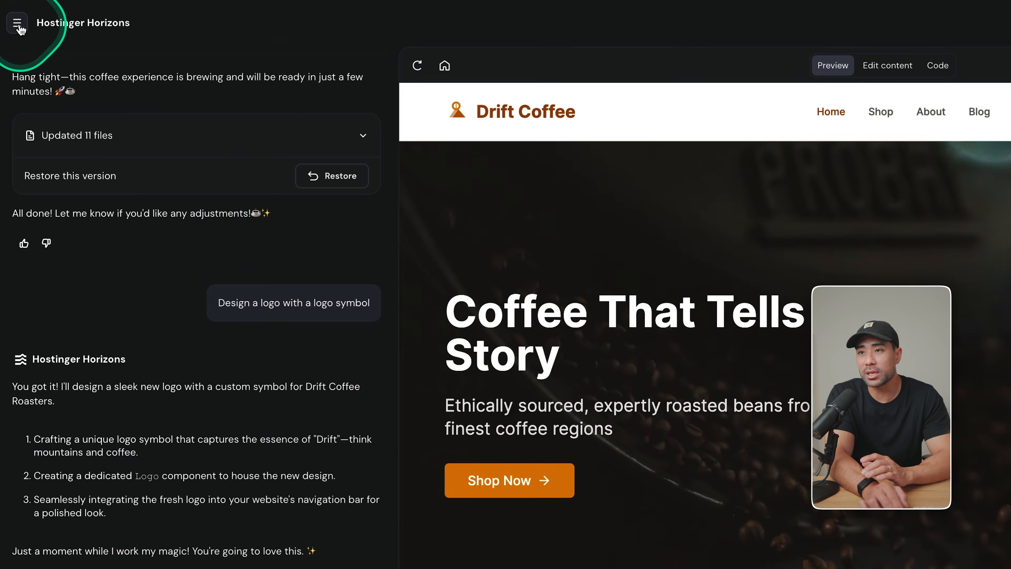
{"action": "left_click", "coordinate": [17, 23]}
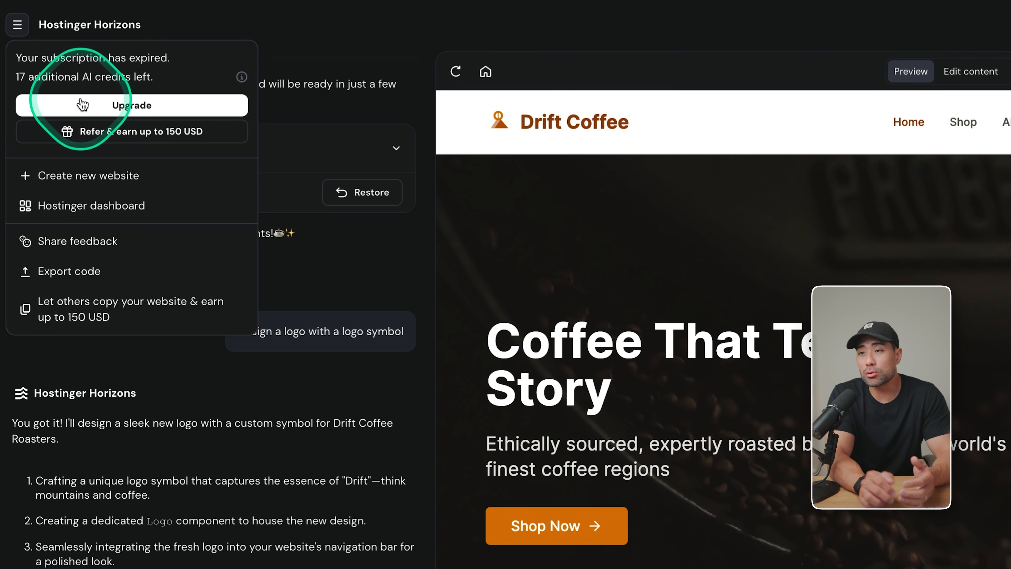
{"action": "left_click", "coordinate": [131, 105]}
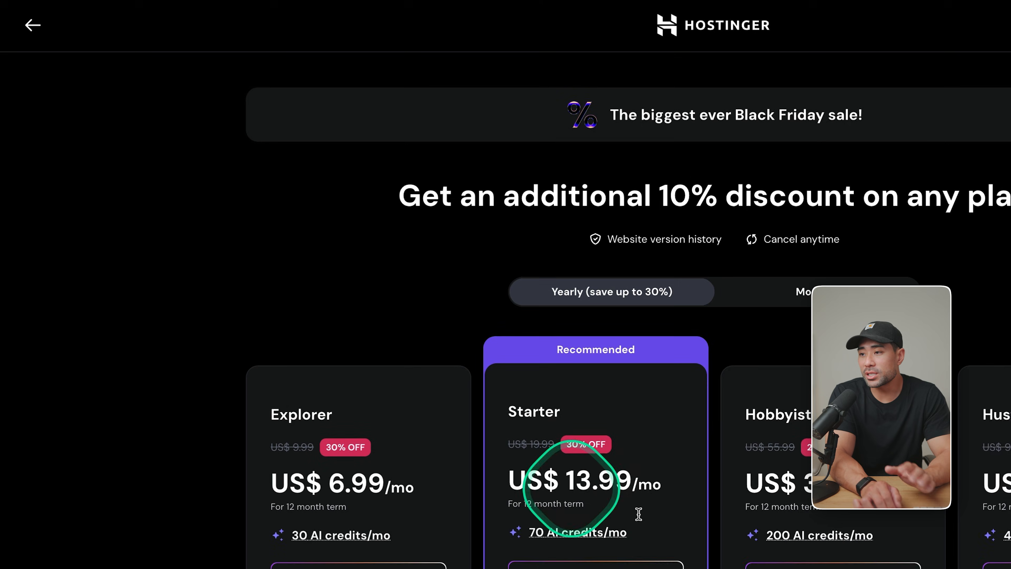
{"action": "scroll", "scroll_direction": "down", "scroll_amount": 3}
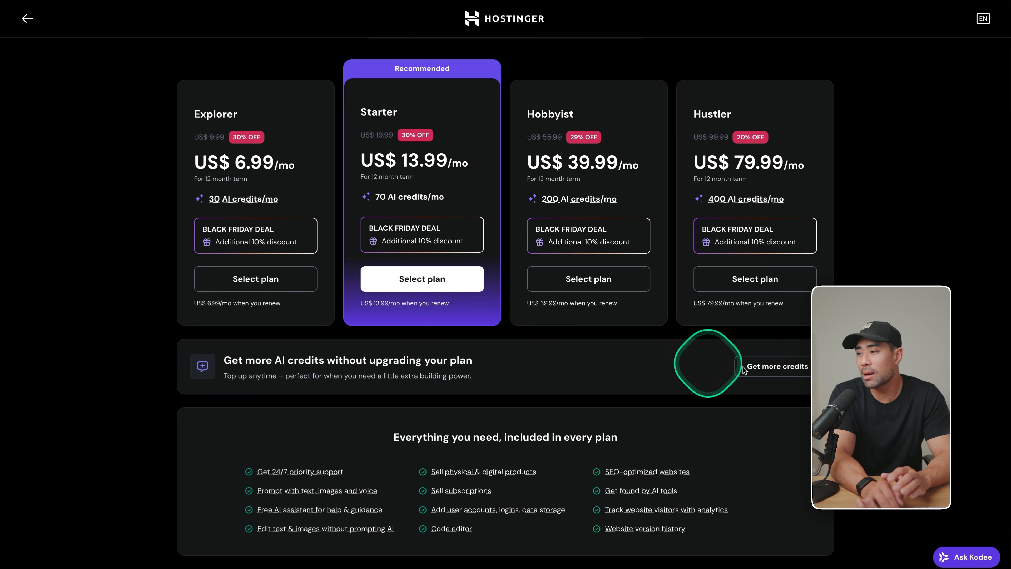
{"action": "left_click", "coordinate": [776, 365]}
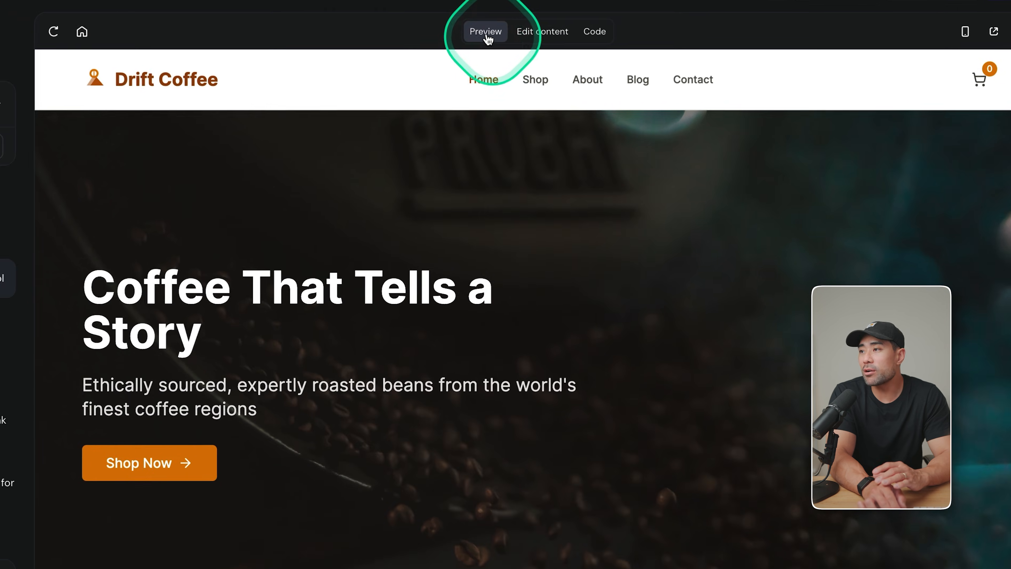
{"action": "left_click", "coordinate": [543, 32]}
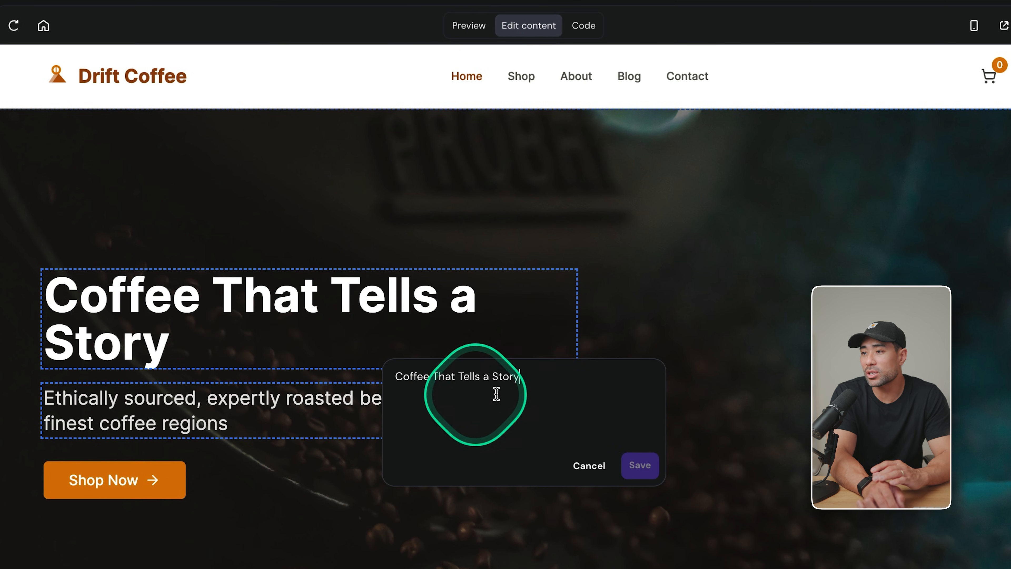
{"action": "mouse_move", "coordinate": [599, 458]}
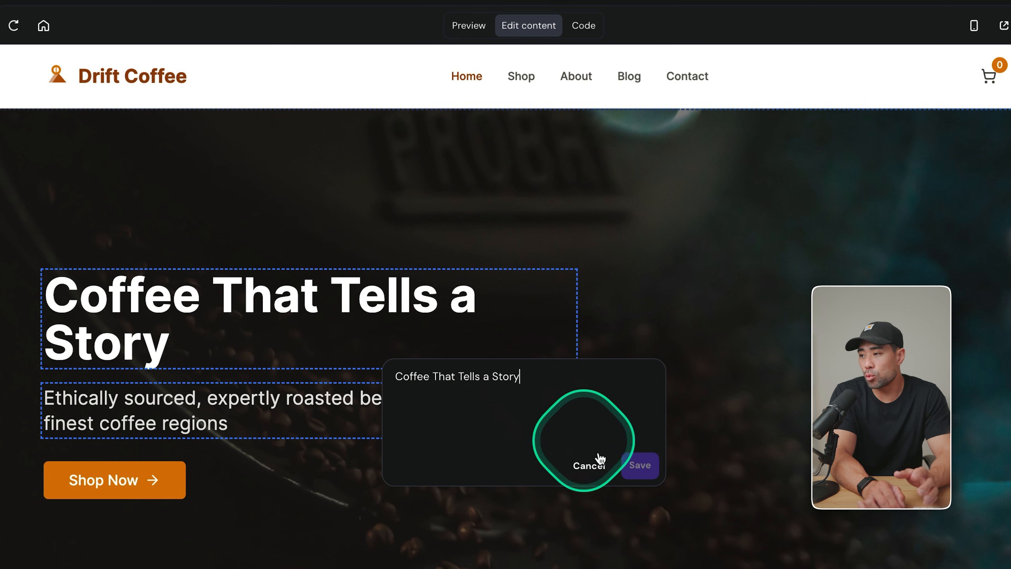
{"action": "triple_click", "coordinate": [457, 376]}
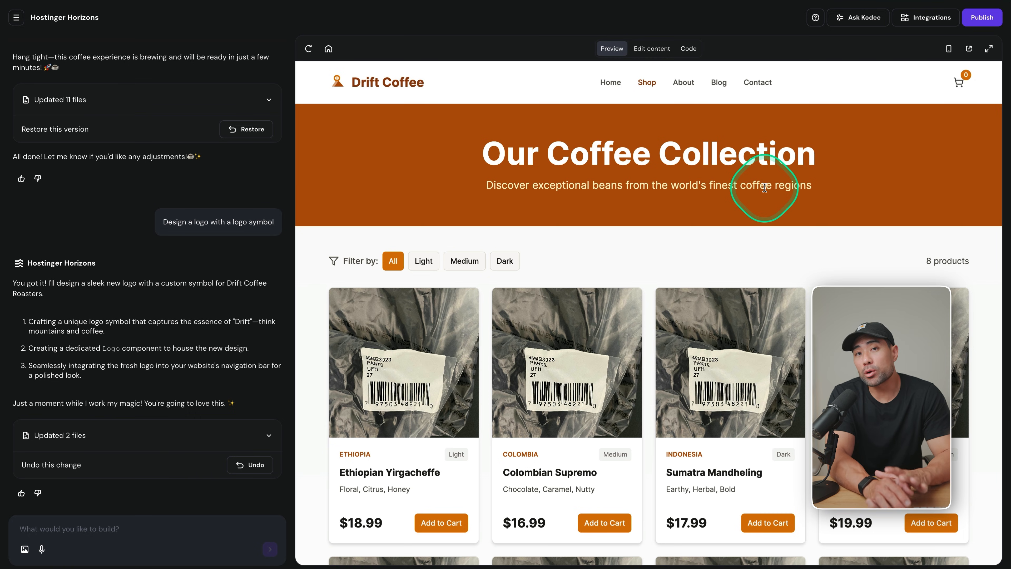
Connect the Online store integration so the Shop page lists store products
{"action": "left_click", "coordinate": [925, 17]}
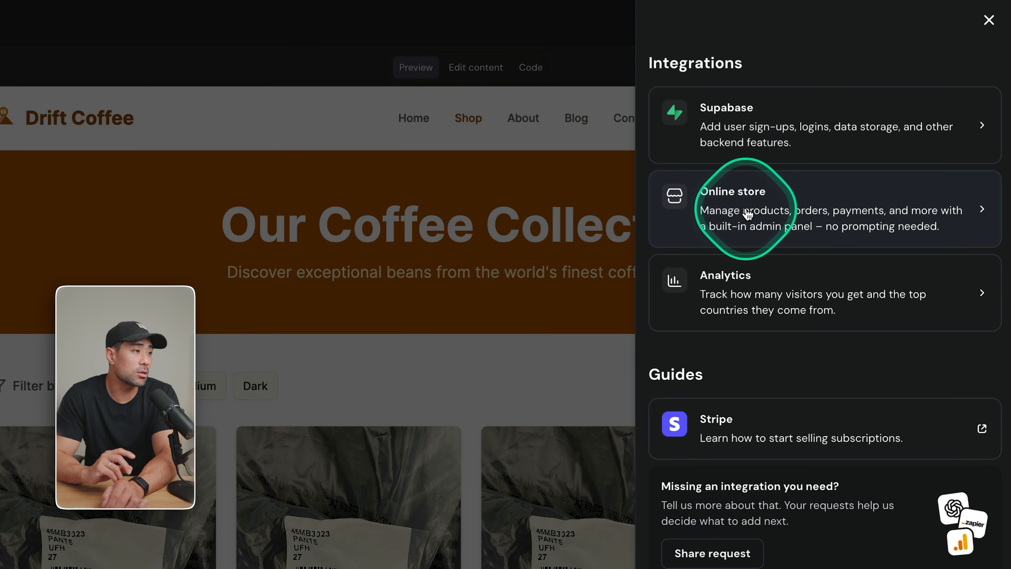
{"action": "left_click", "coordinate": [744, 209]}
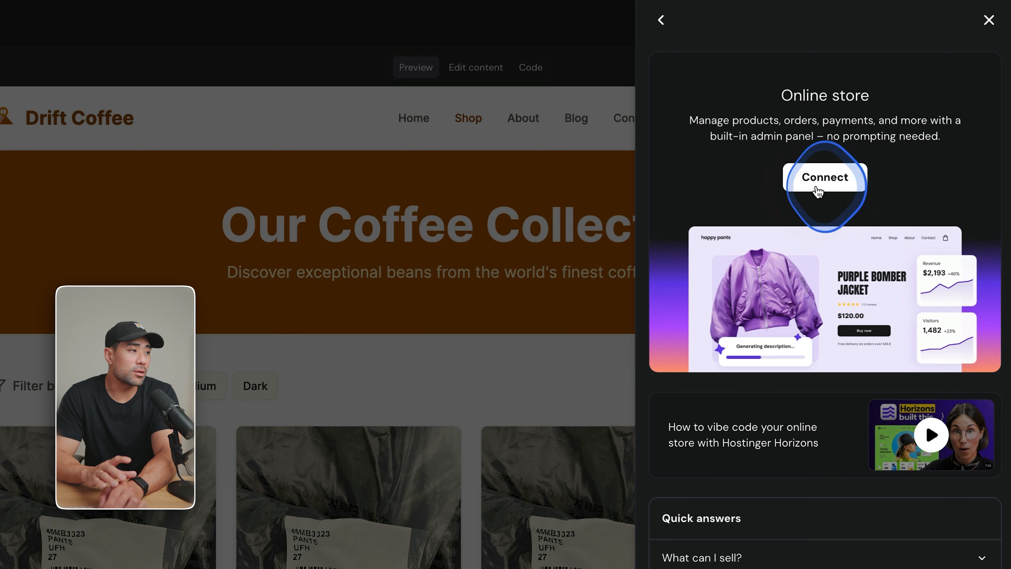
{"action": "left_click", "coordinate": [824, 177]}
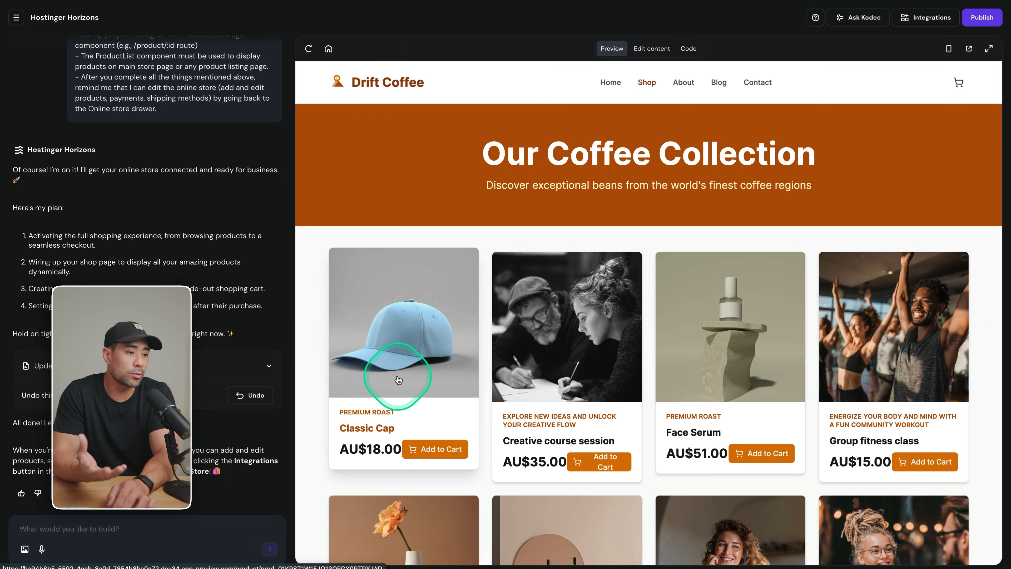
View the Classic Cap product page, confirm the Drift Coffee Roasters store name and list its products
{"action": "left_click", "coordinate": [989, 49]}
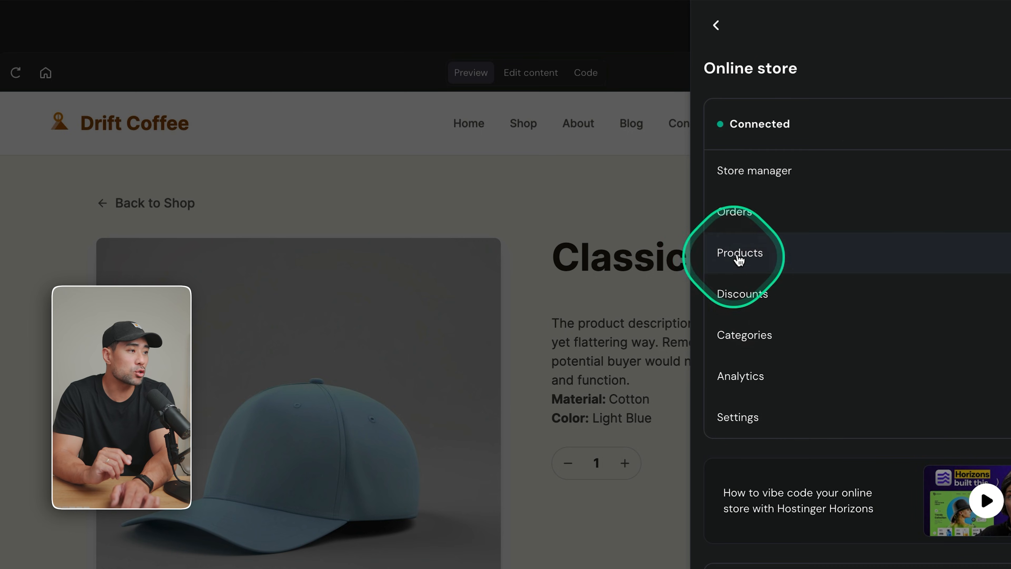
{"action": "left_click", "coordinate": [740, 252]}
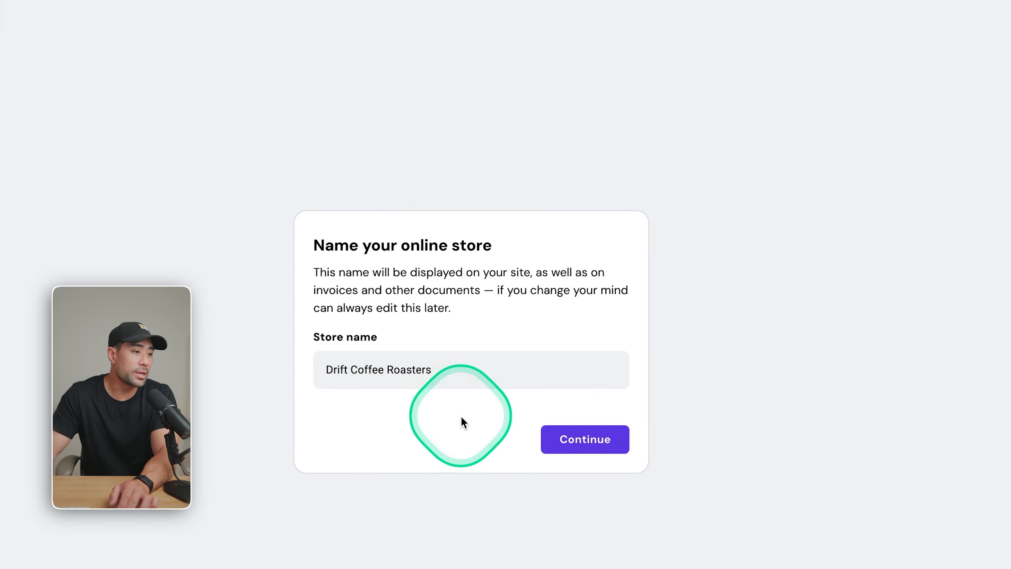
{"action": "left_click", "coordinate": [583, 439]}
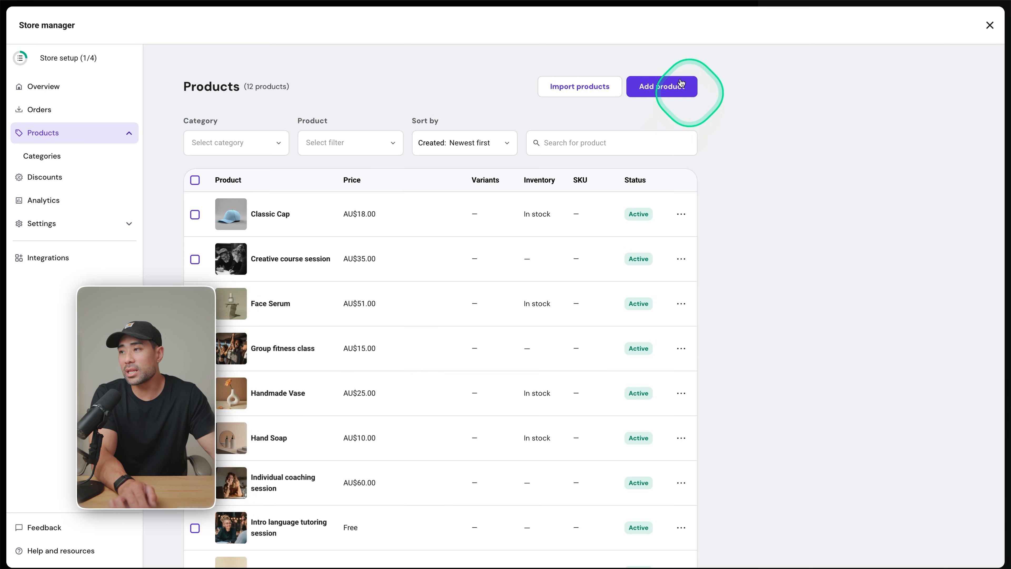
{"action": "left_click", "coordinate": [40, 250]}
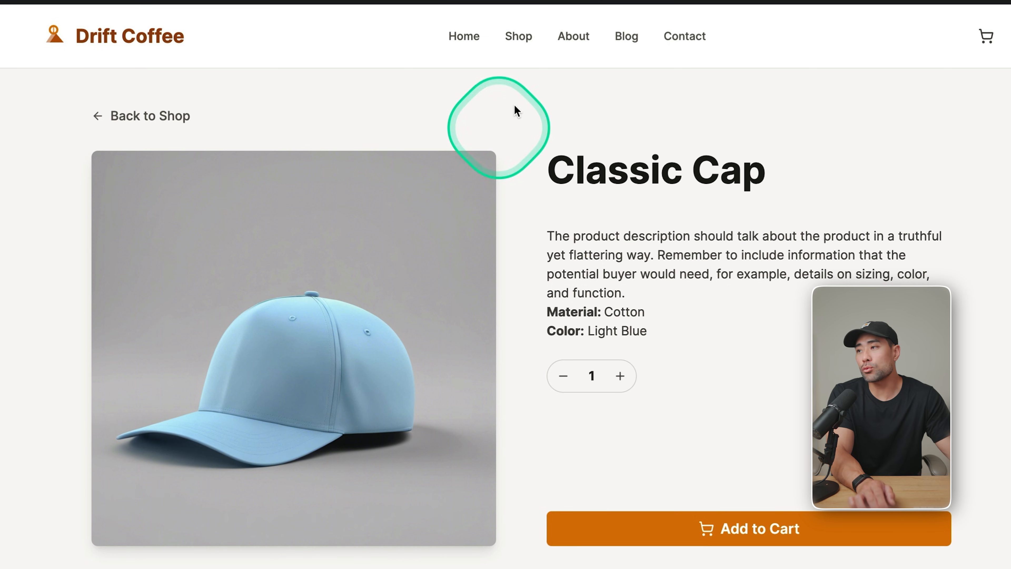
Add Face Serum to the cart from the shop and proceed to checkout
{"action": "left_click", "coordinate": [518, 36]}
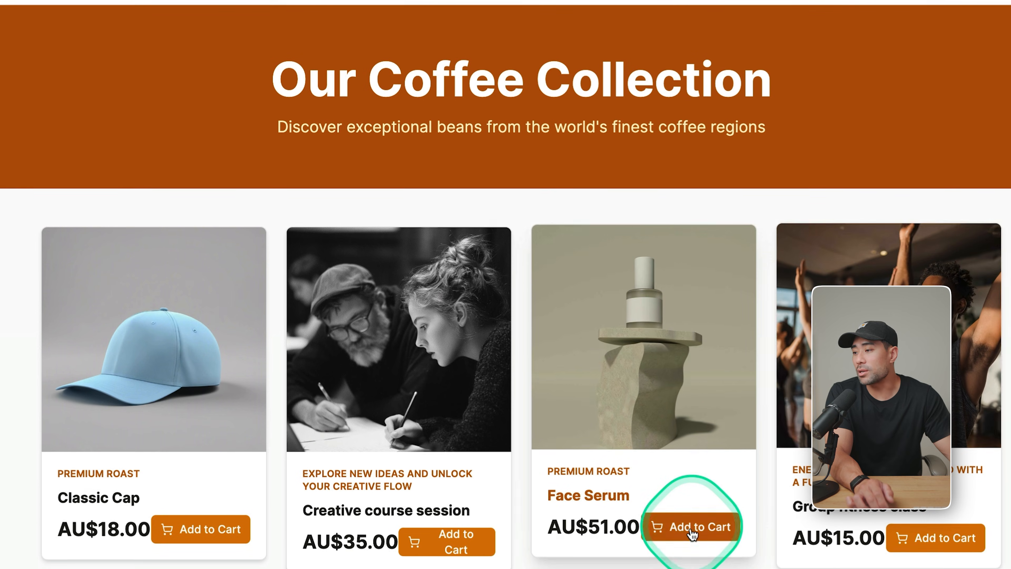
{"action": "left_click", "coordinate": [692, 527]}
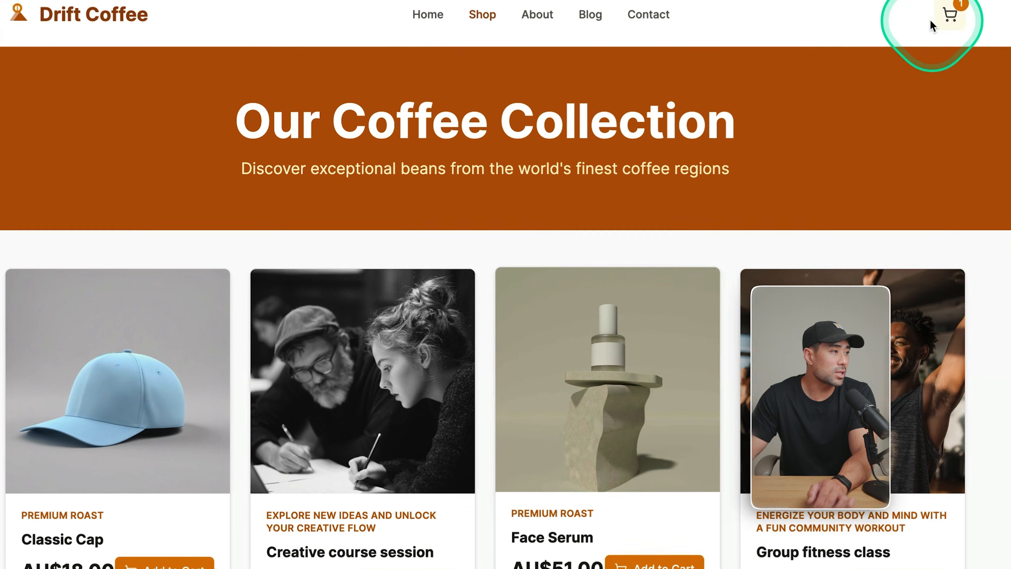
{"action": "left_click", "coordinate": [949, 14]}
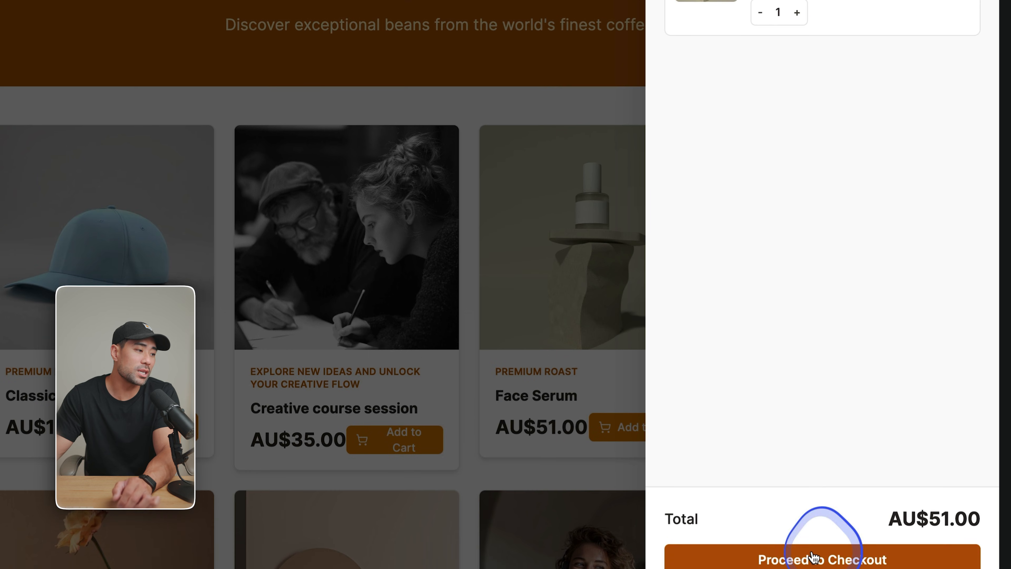
{"action": "left_click", "coordinate": [828, 560]}
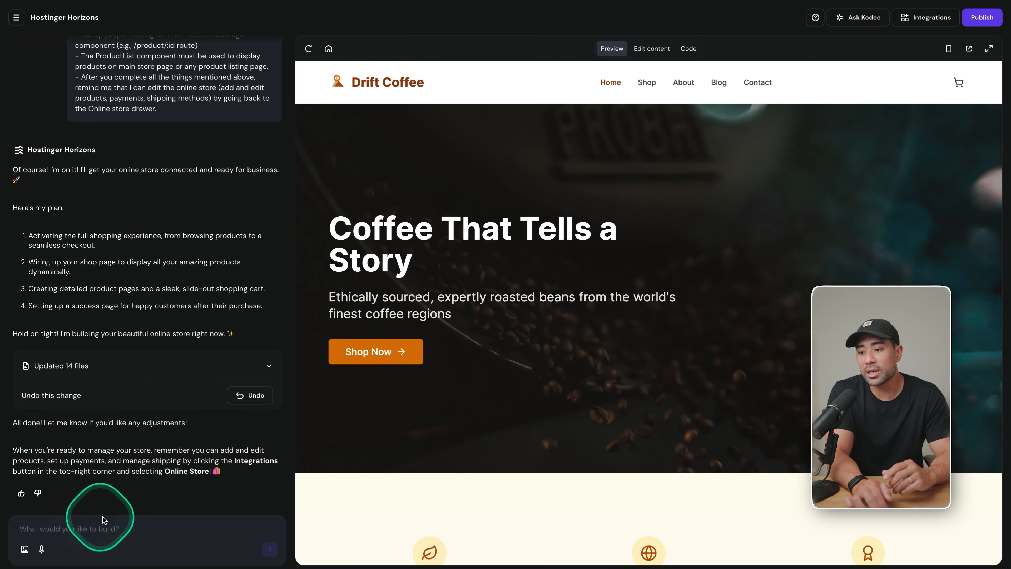
{"action": "scroll", "scroll_direction": "down", "scroll_amount": 3}
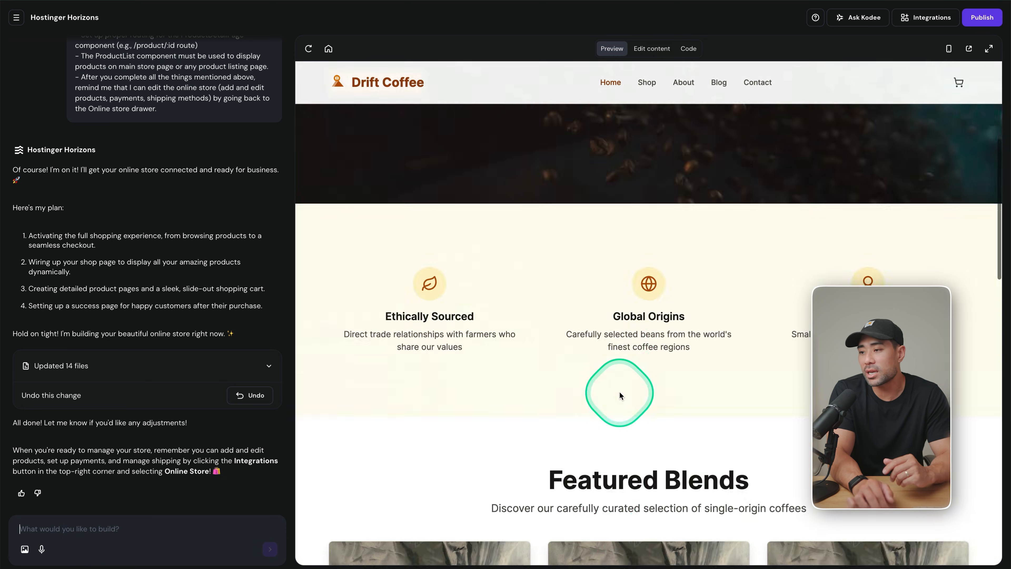